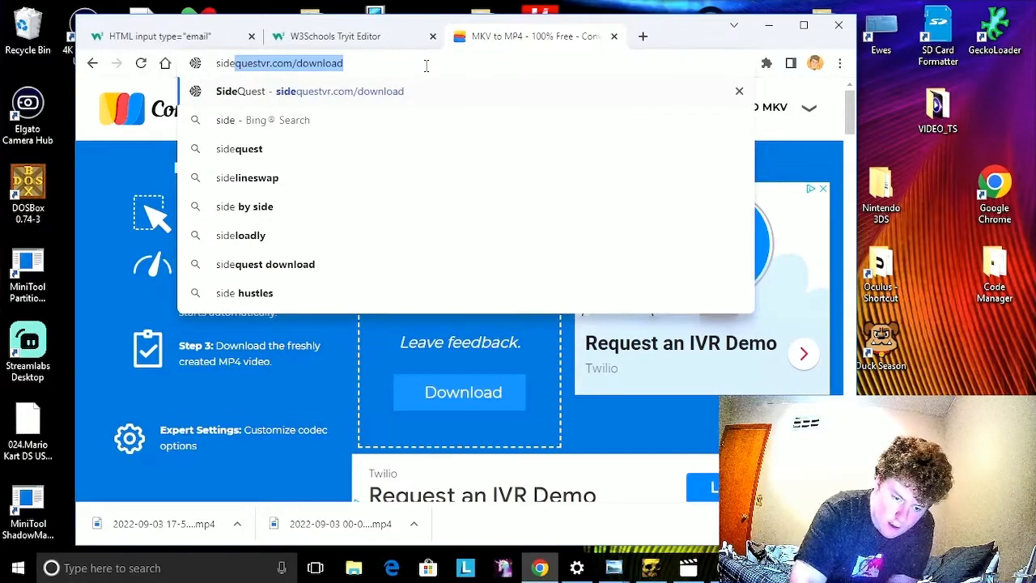
mouse_move(322, 97)
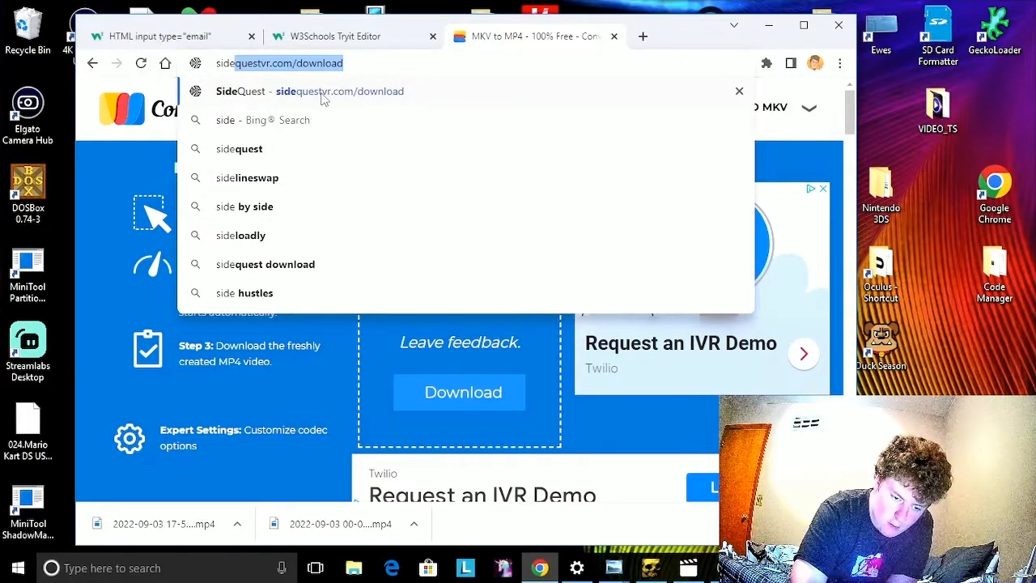
- Load sidequestvr.com/download in Chrome's address bar
key("Enter")
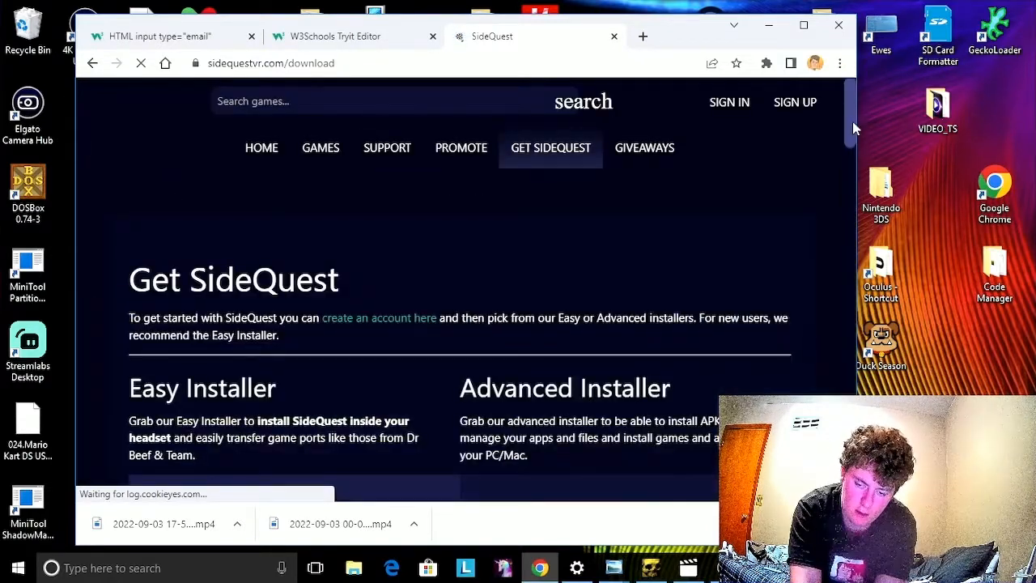
- Scroll down to the Advanced Installer and download it for Windows 10 x64
scroll("down", 3)
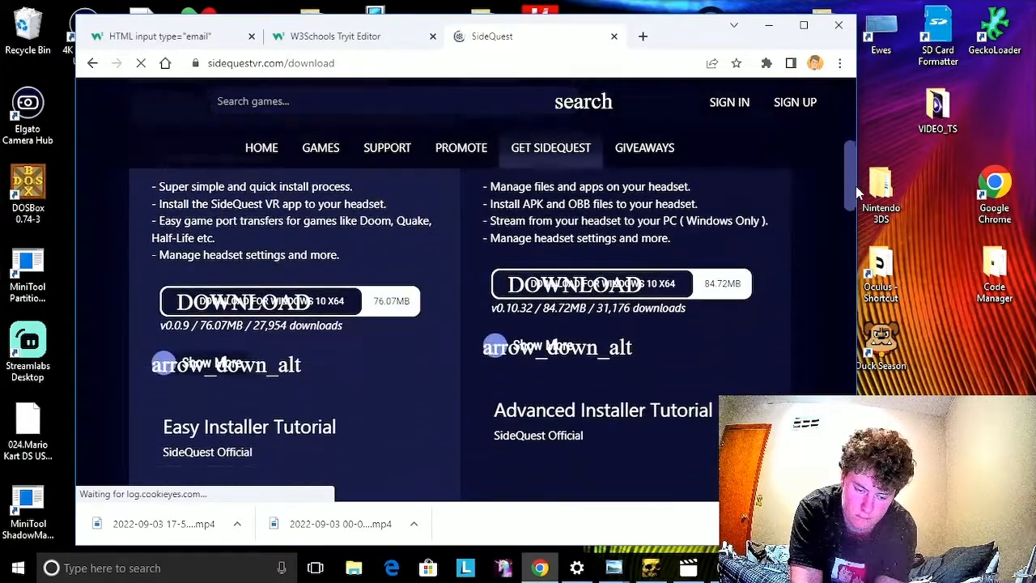
scroll("down", 3)
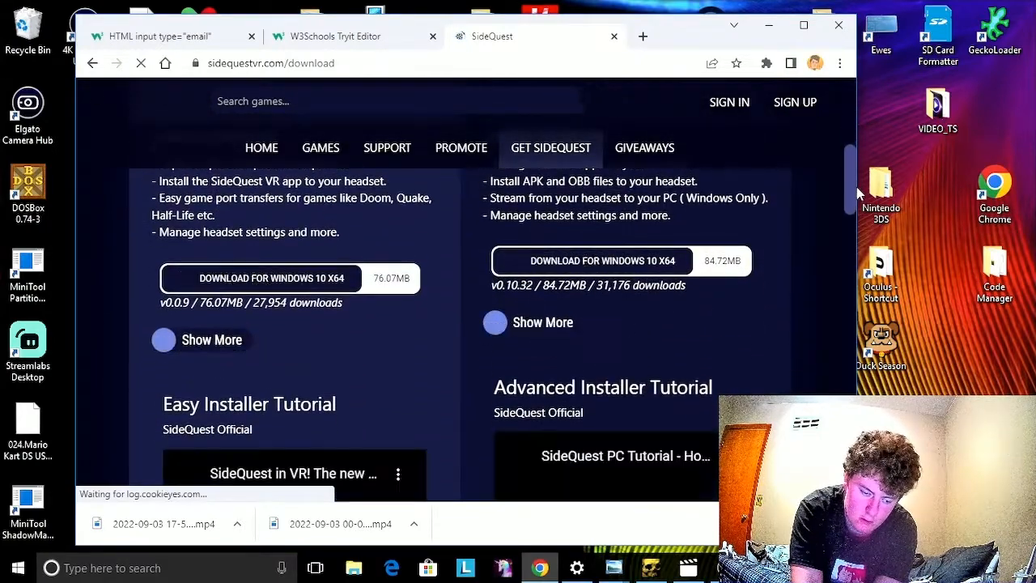
scroll("down", 3)
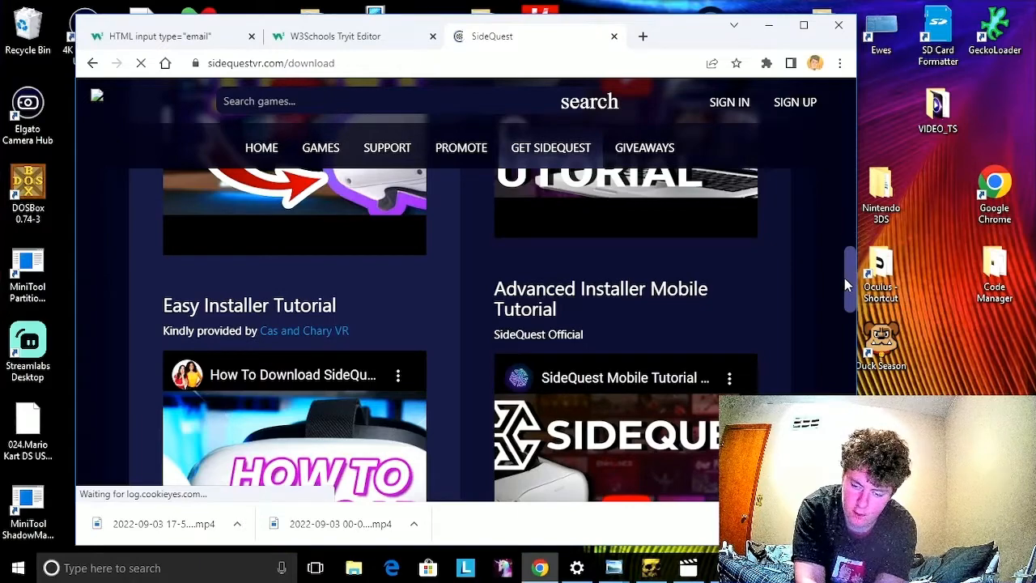
scroll("down", 3)
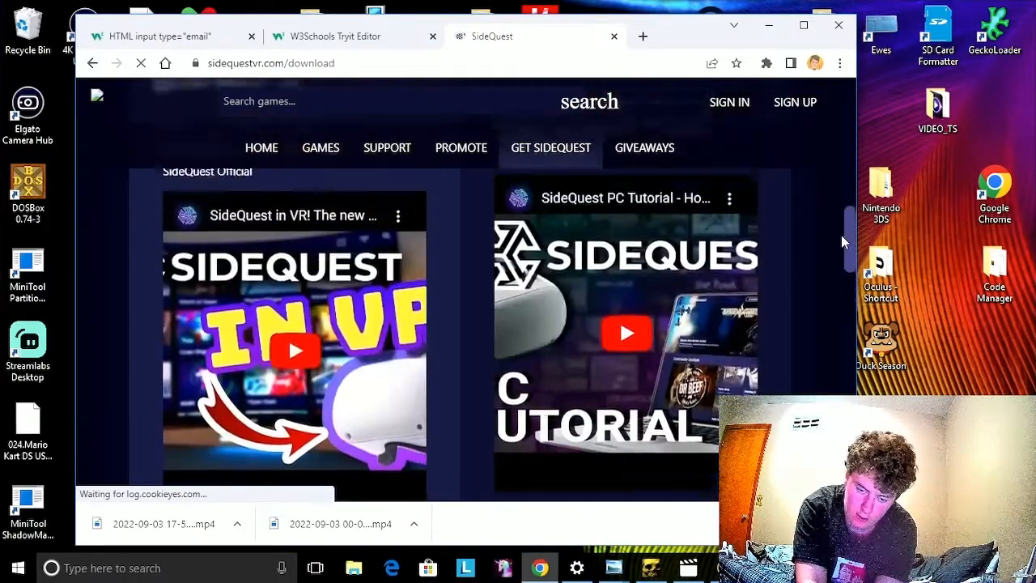
scroll("down", 3)
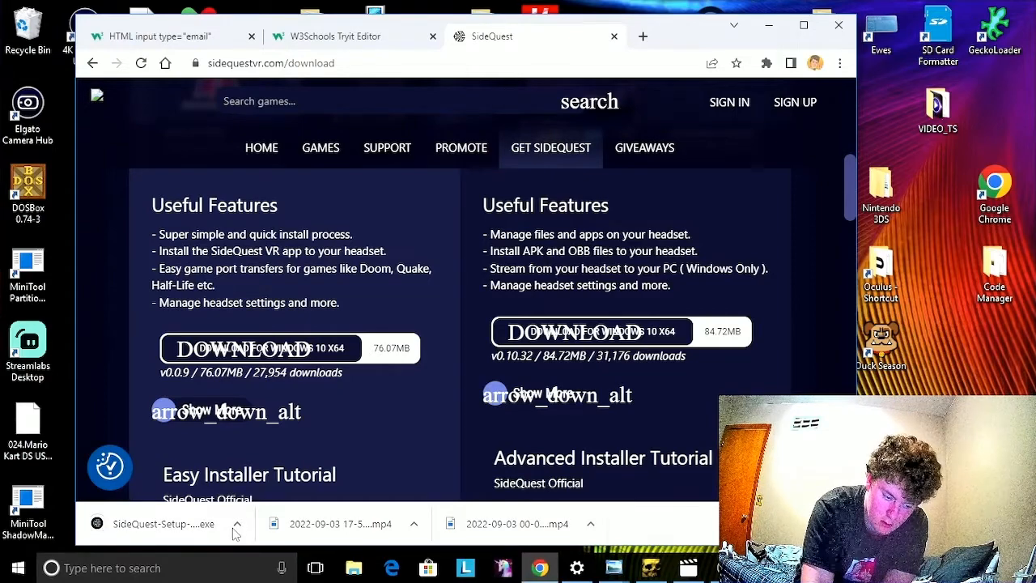
- Run the downloaded SideQuest-Setup .exe from Chrome's download bar
left_click(236, 524)
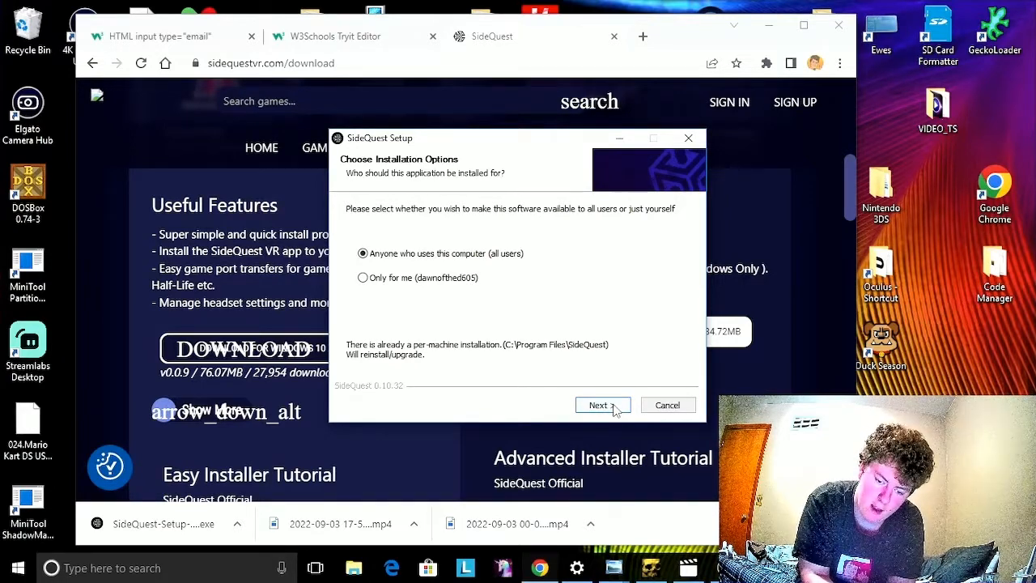
- Install for anyone using this computer, keeping C:\Program Files\SideQuest as the destination
left_click(598, 404)
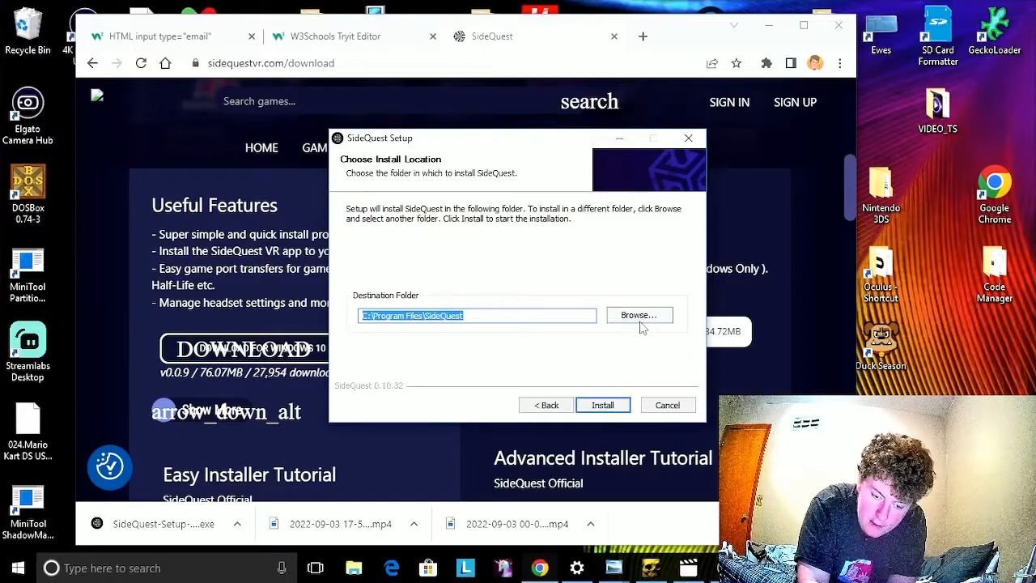
left_click(638, 315)
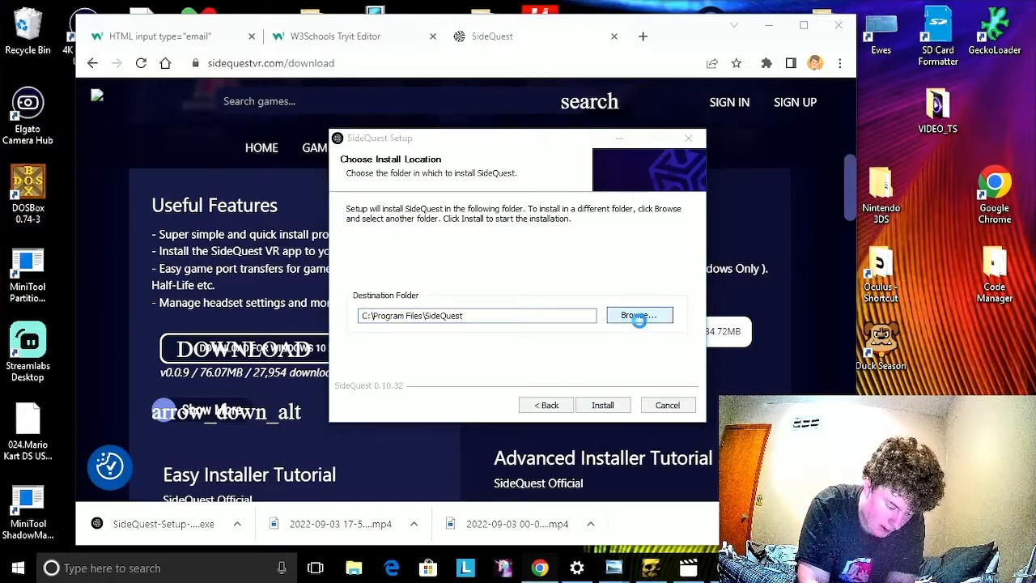
left_click(638, 315)
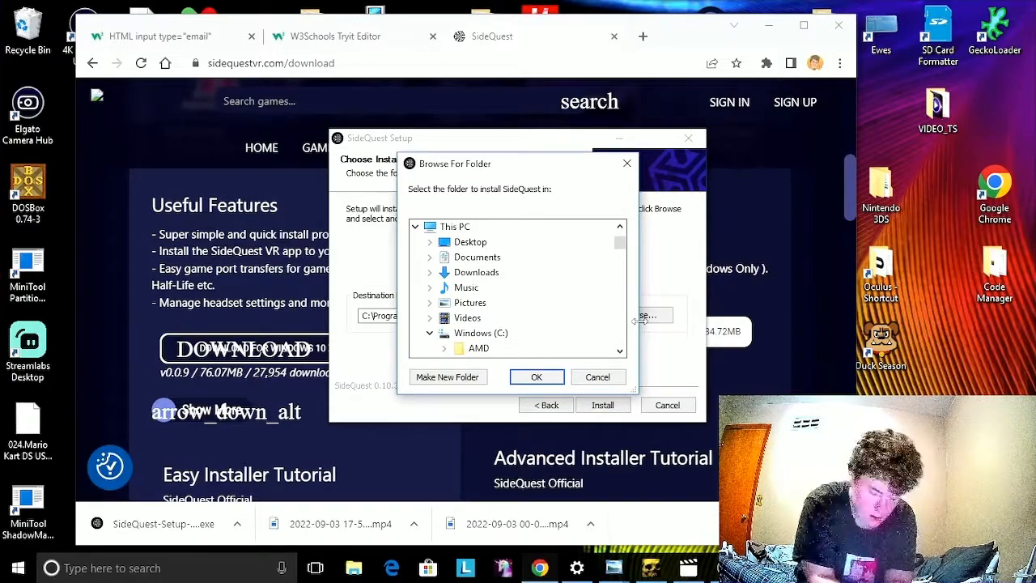
mouse_move(597, 349)
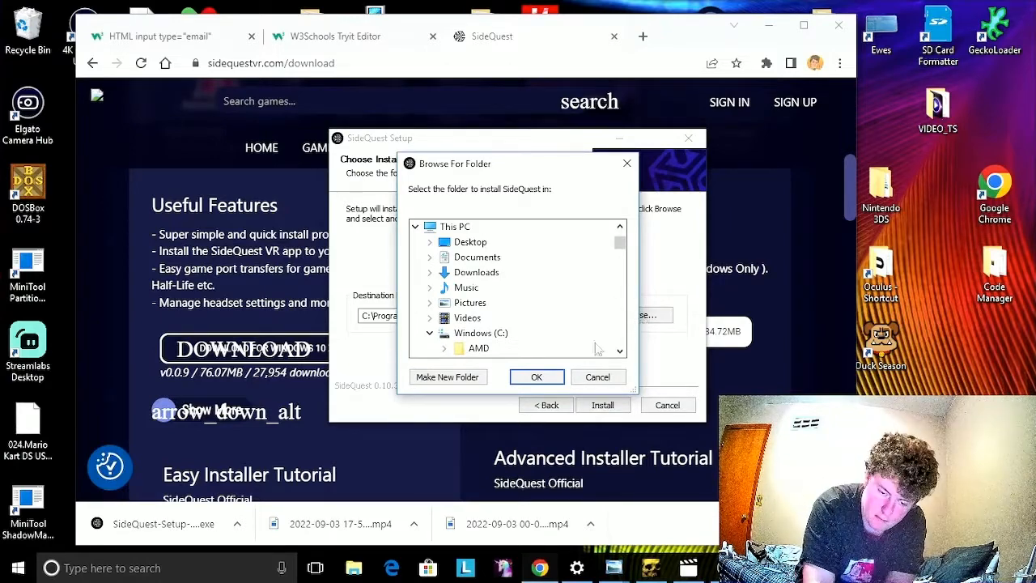
left_click(597, 376)
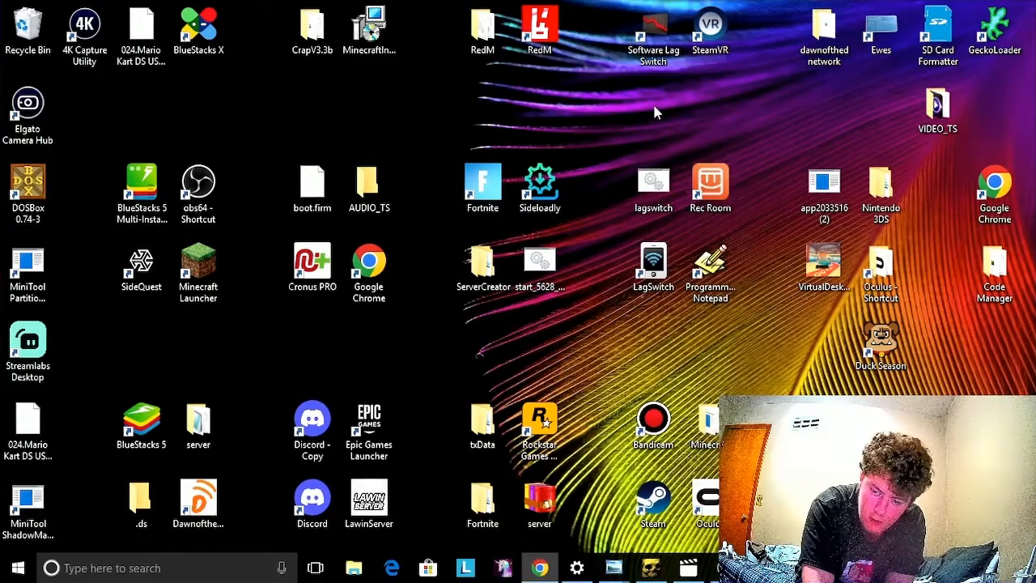
mouse_move(581, 330)
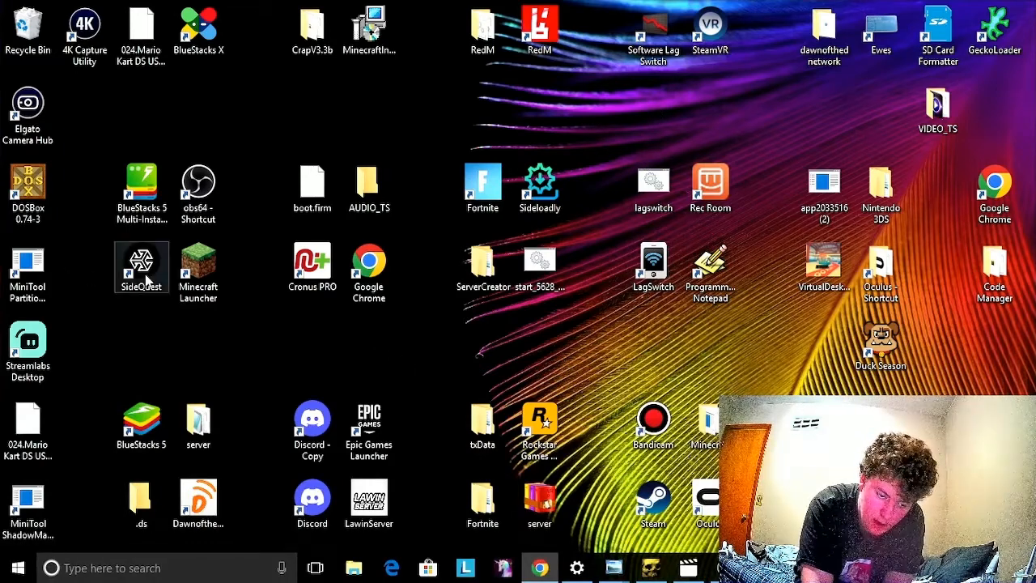
mouse_move(140, 267)
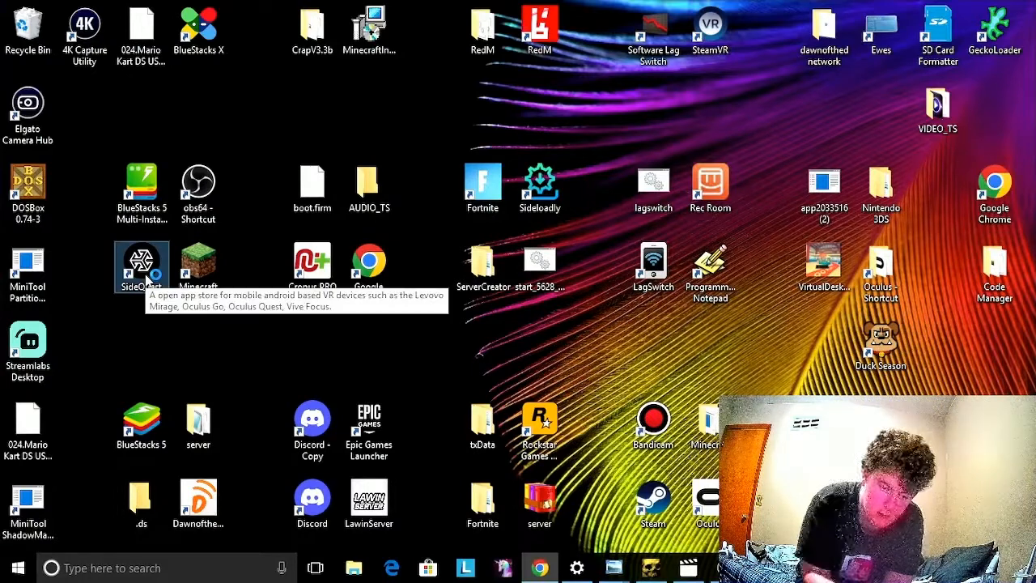
- Double-click the SideQuest desktop shortcut
double_click(141, 259)
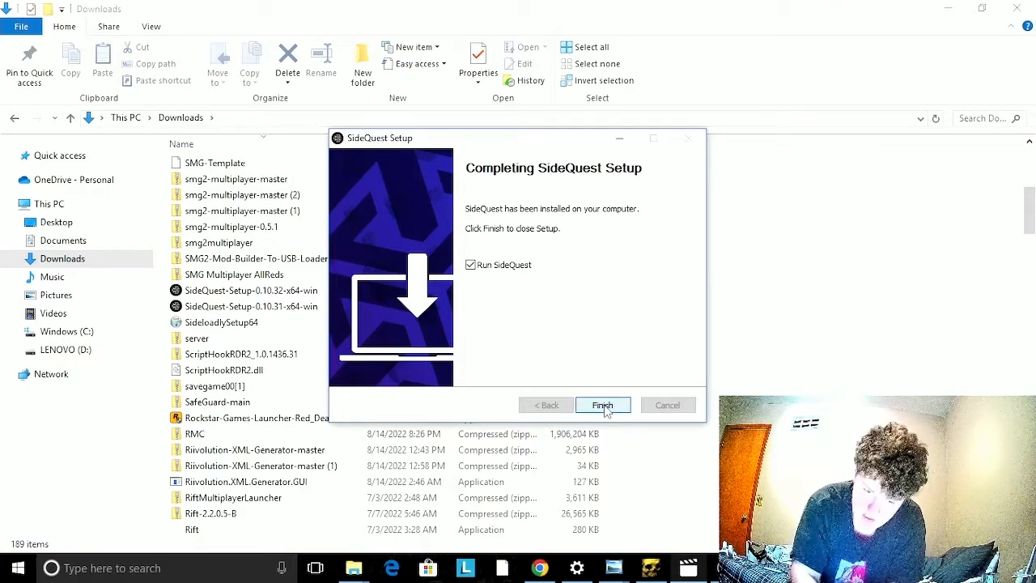
- Finish SideQuest Setup with 'Run SideQuest' checked and open the SideQuest window
left_click(603, 405)
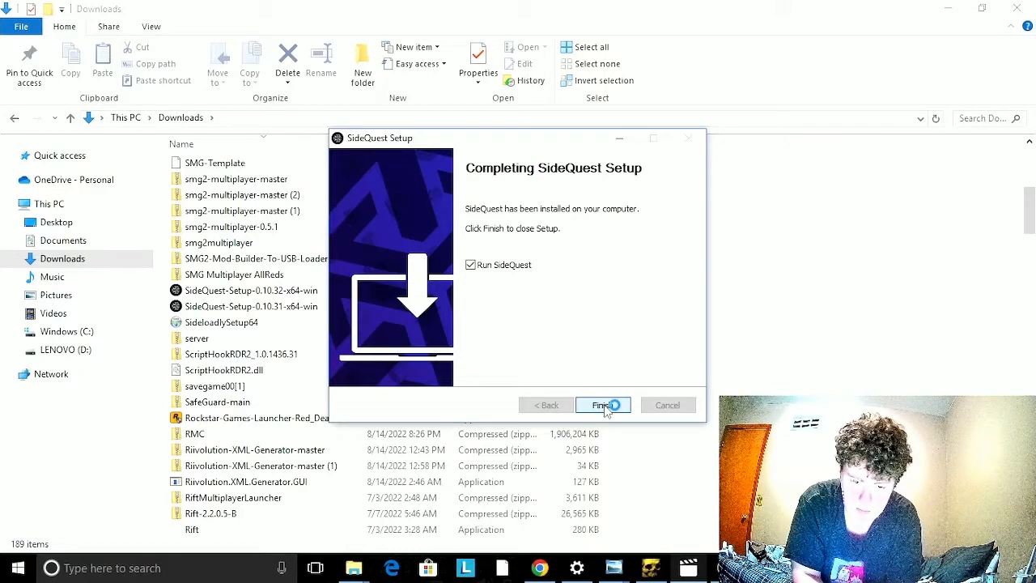
left_click(602, 405)
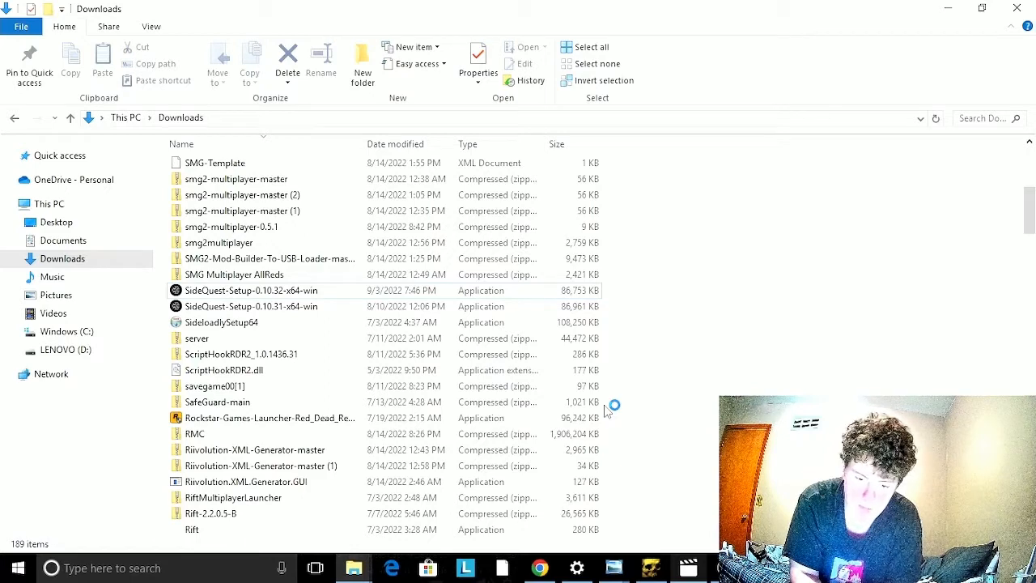
double_click(251, 290)
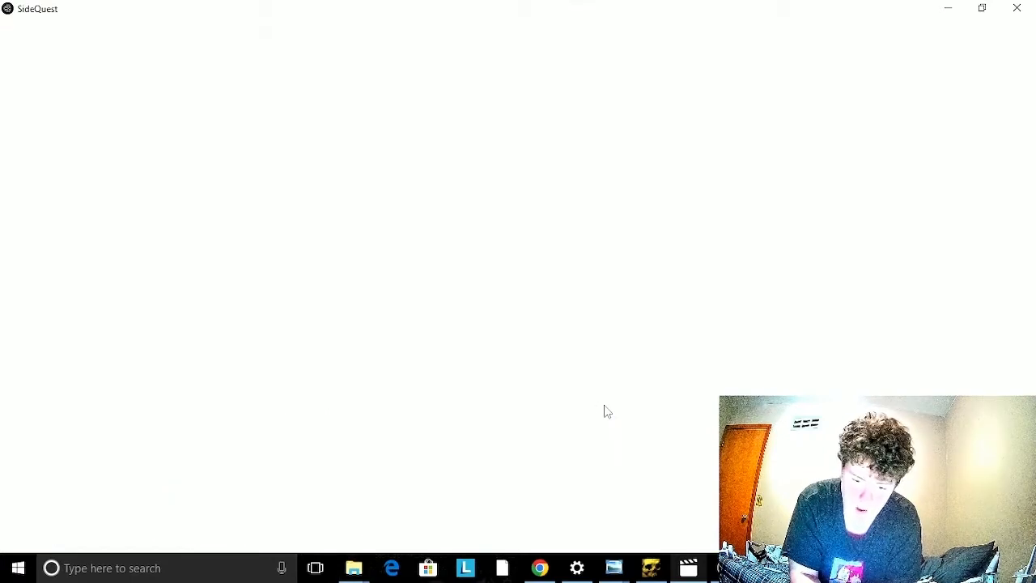